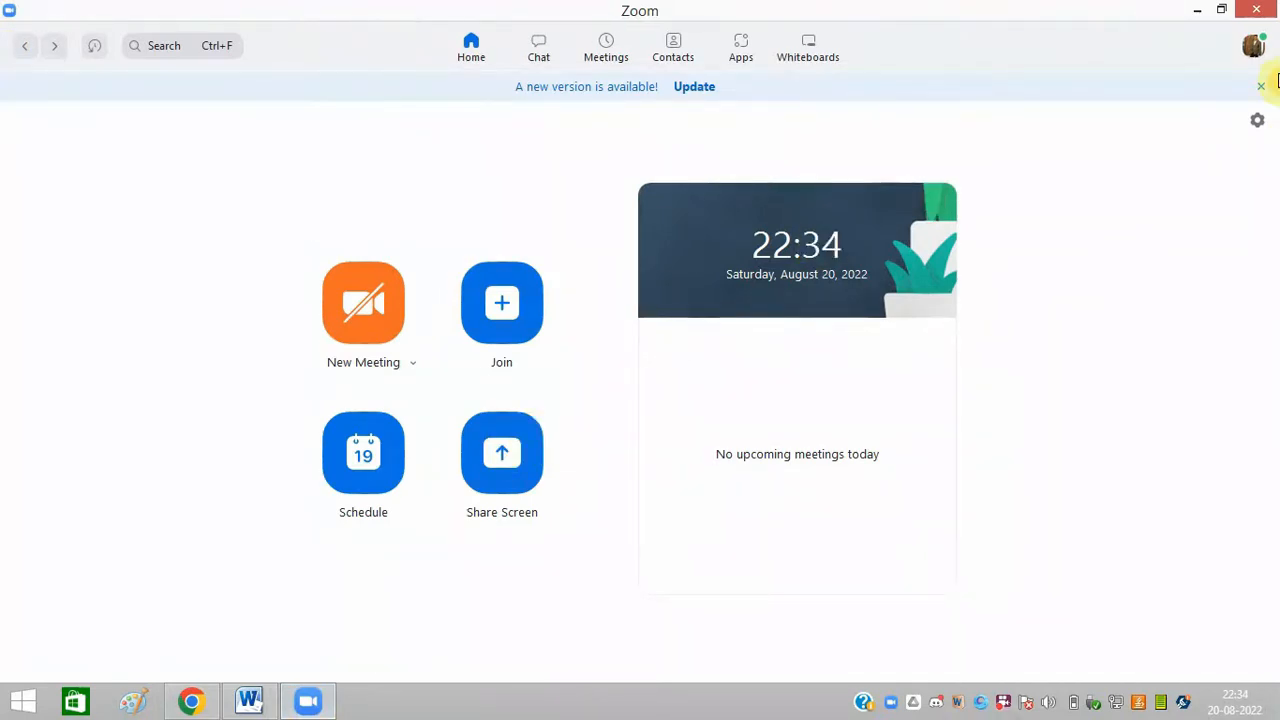
mouse_move(1252, 46)
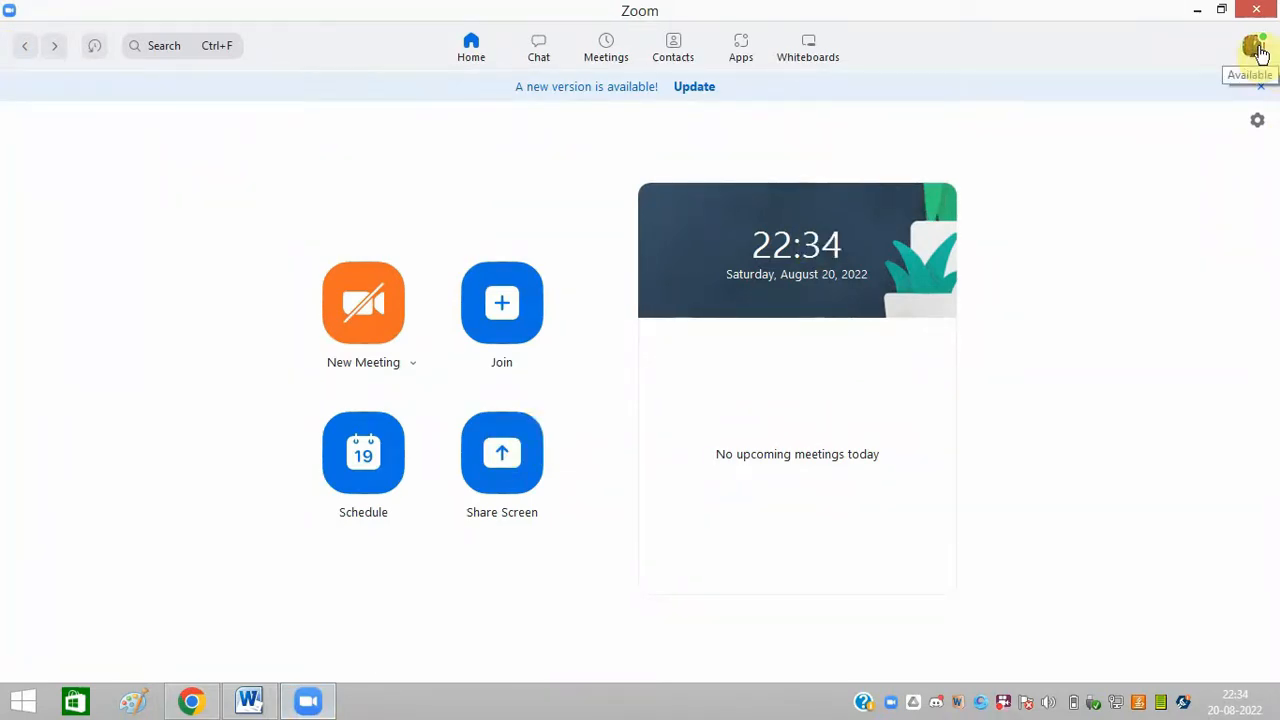
Limit screen sharing to 8 frames per second in the Share Screen settings, then close Settings.
left_click(1256, 48)
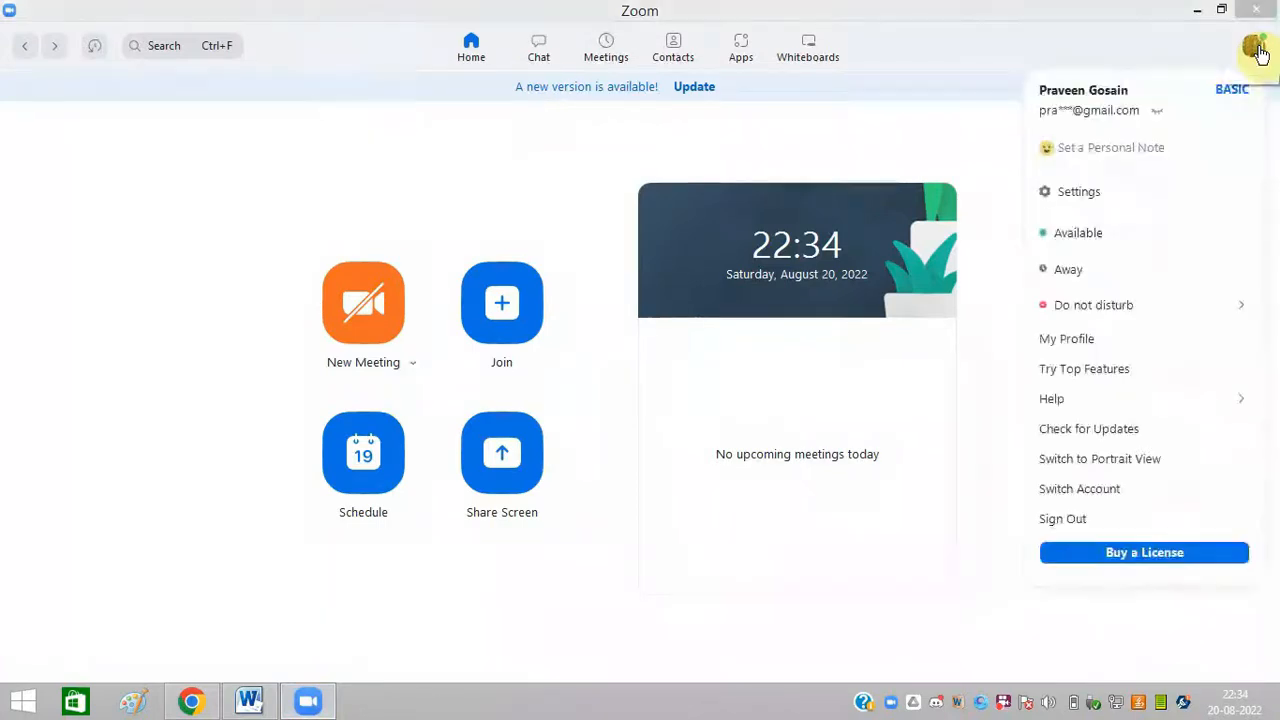
left_click(1108, 206)
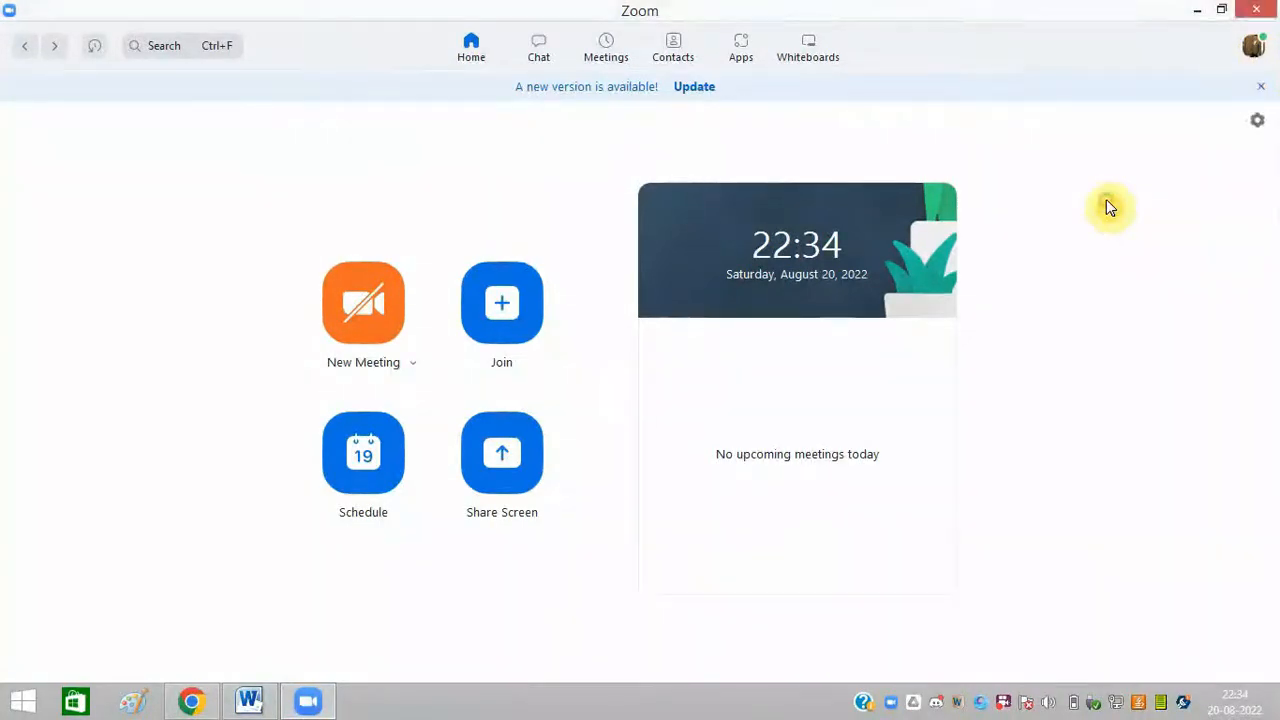
left_click(1256, 120)
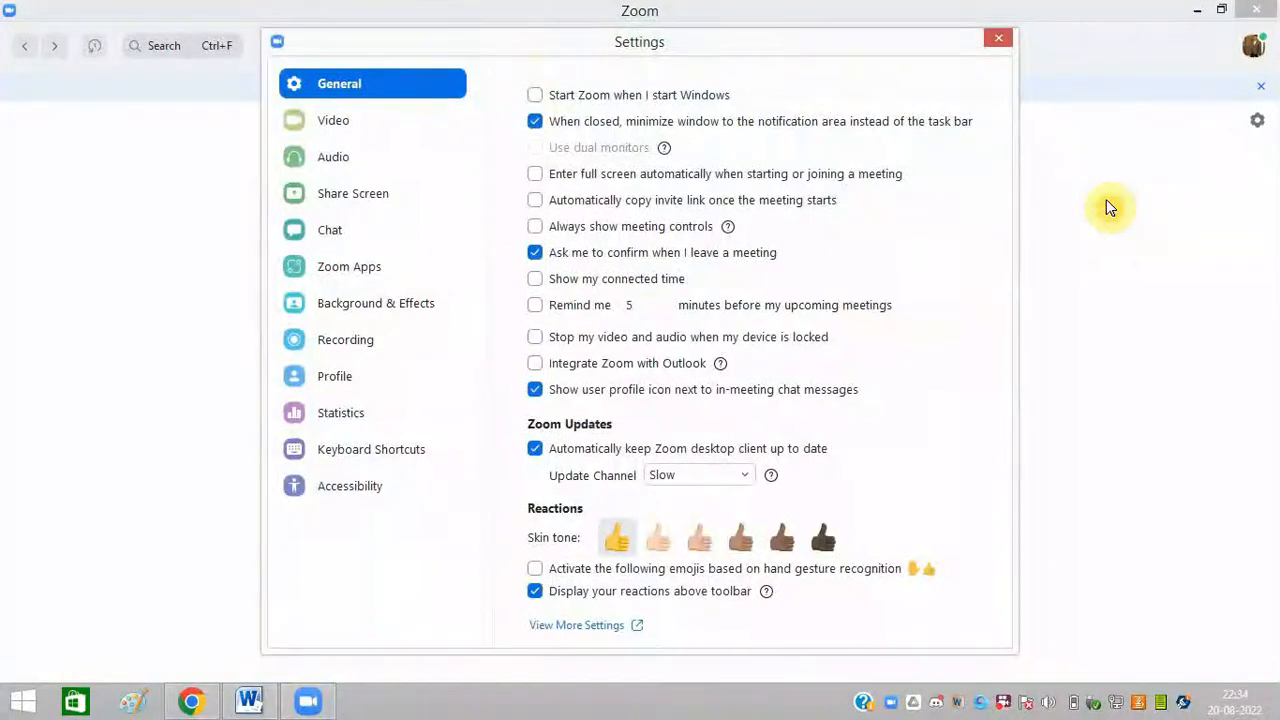
mouse_move(410, 192)
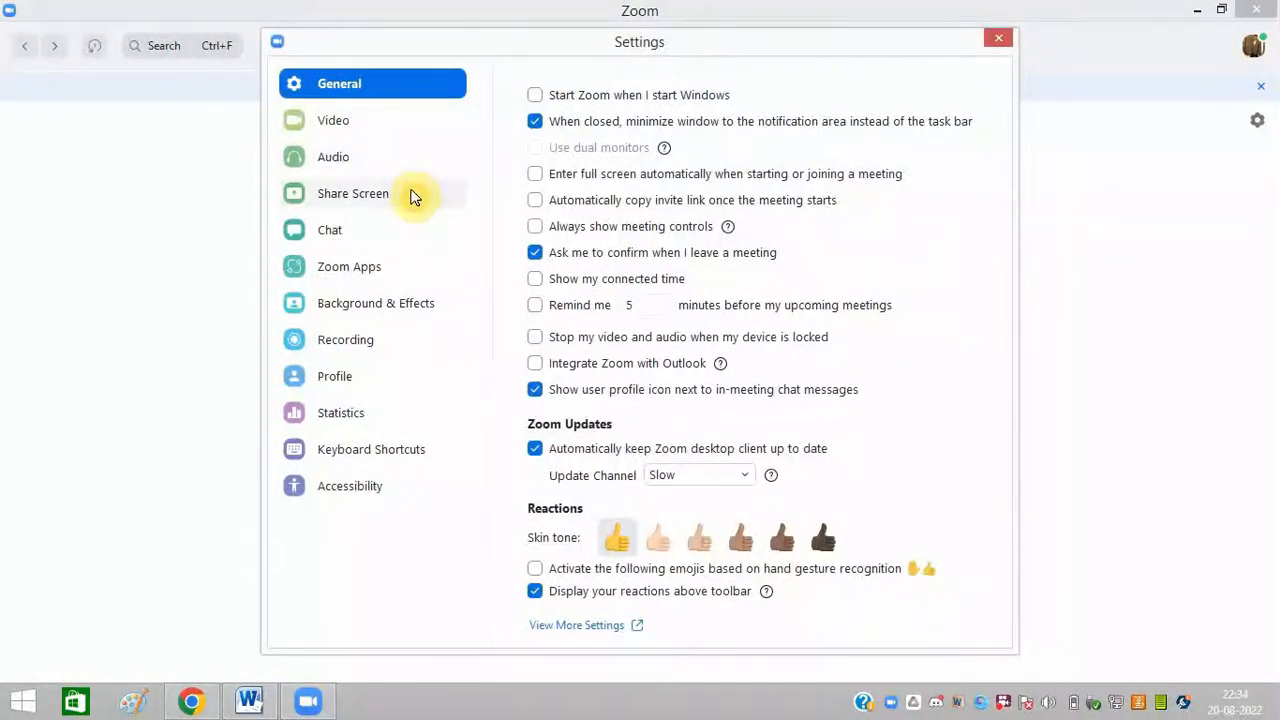
left_click(352, 192)
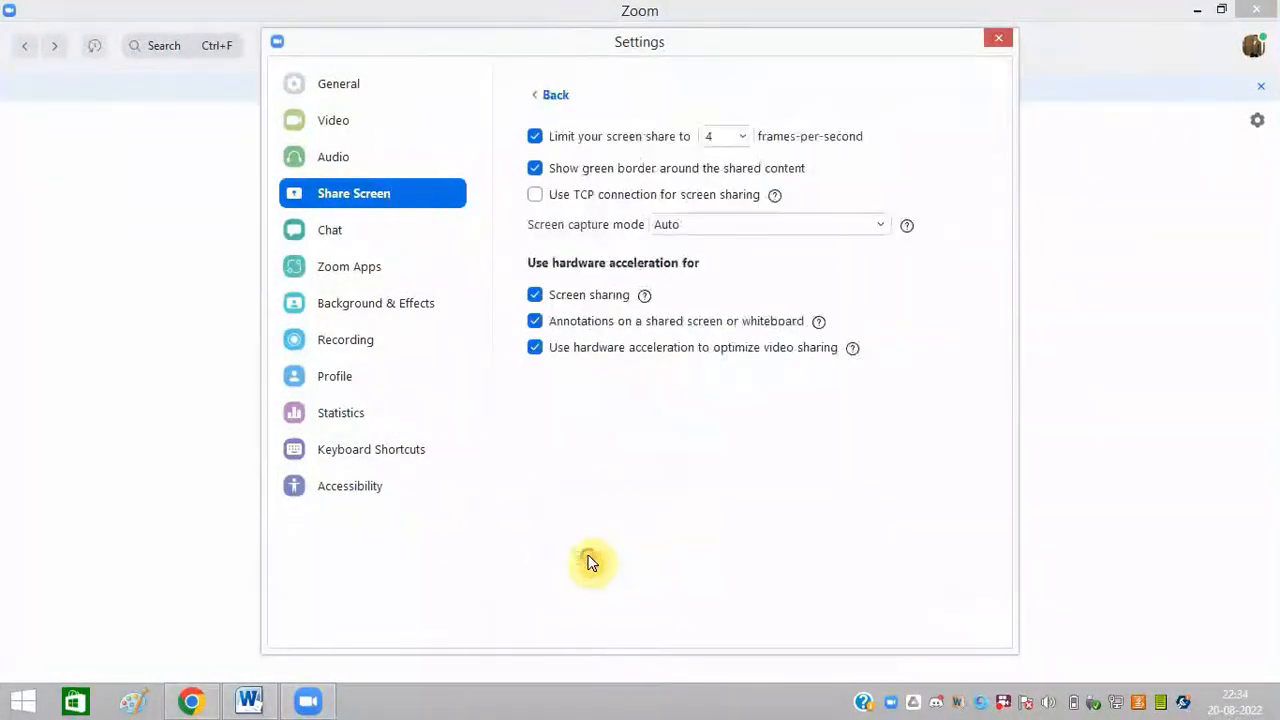
mouse_move(720, 136)
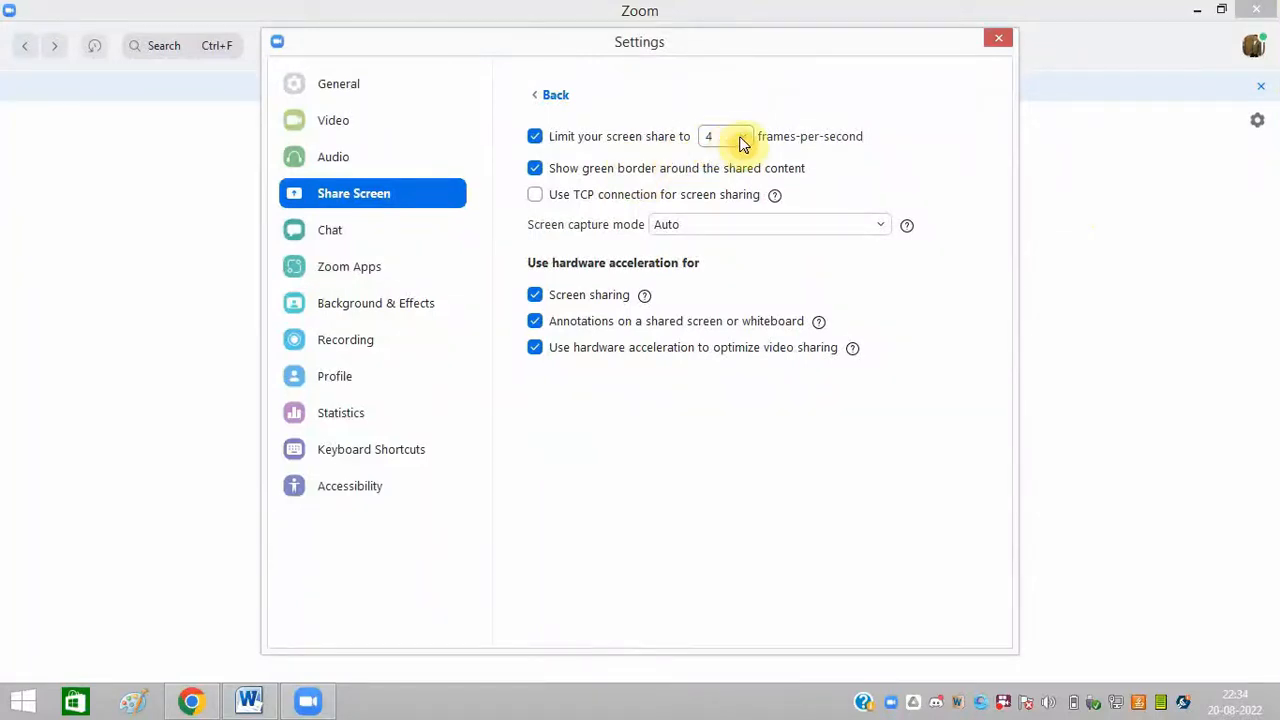
left_click(724, 136)
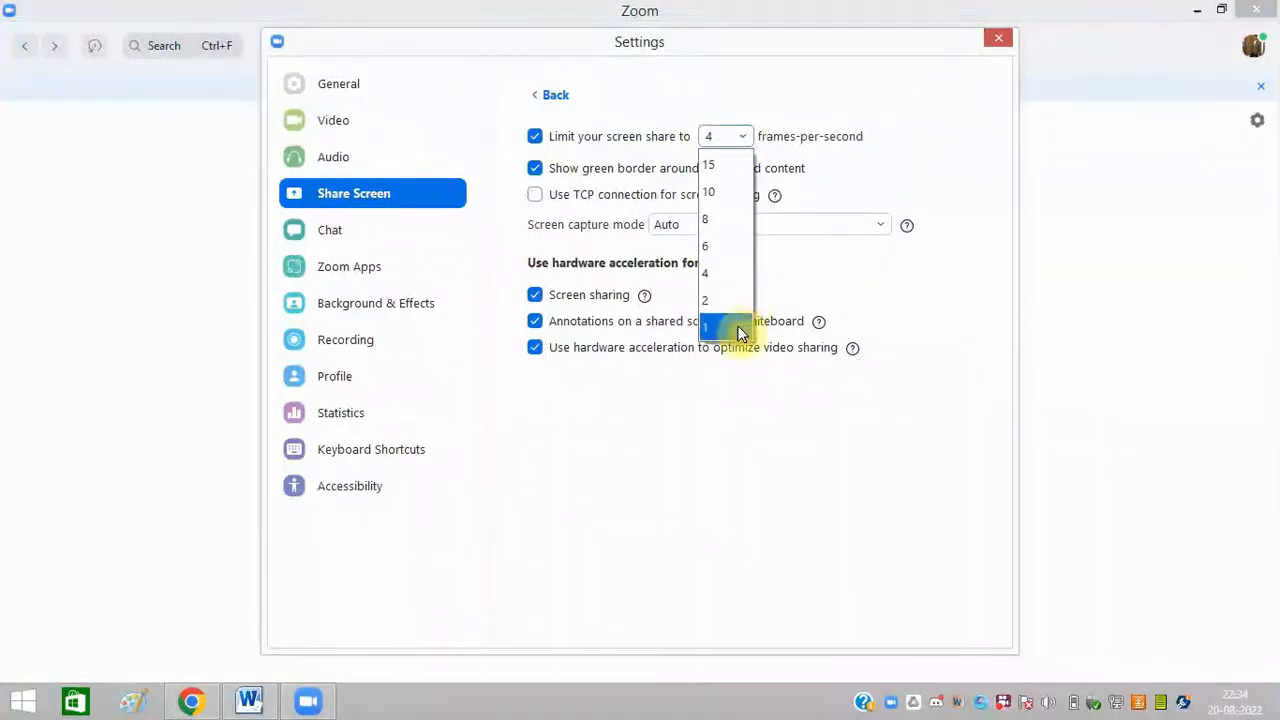
mouse_move(730, 218)
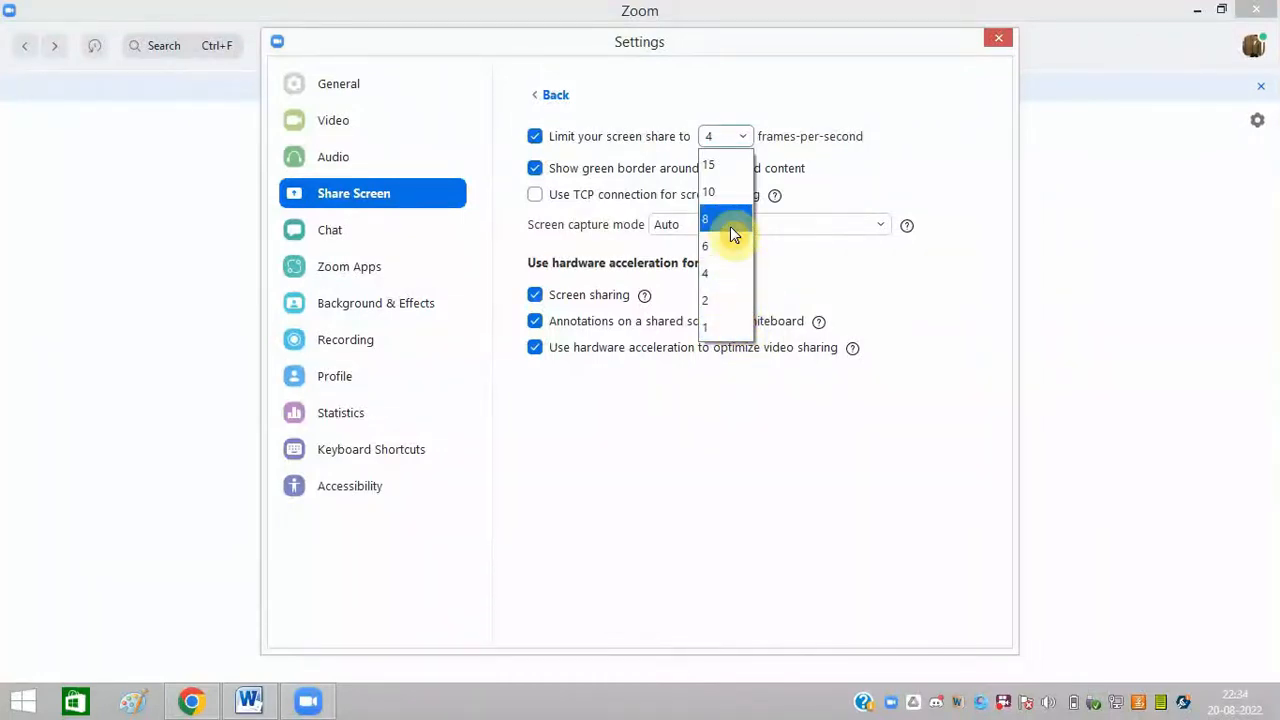
left_click(704, 218)
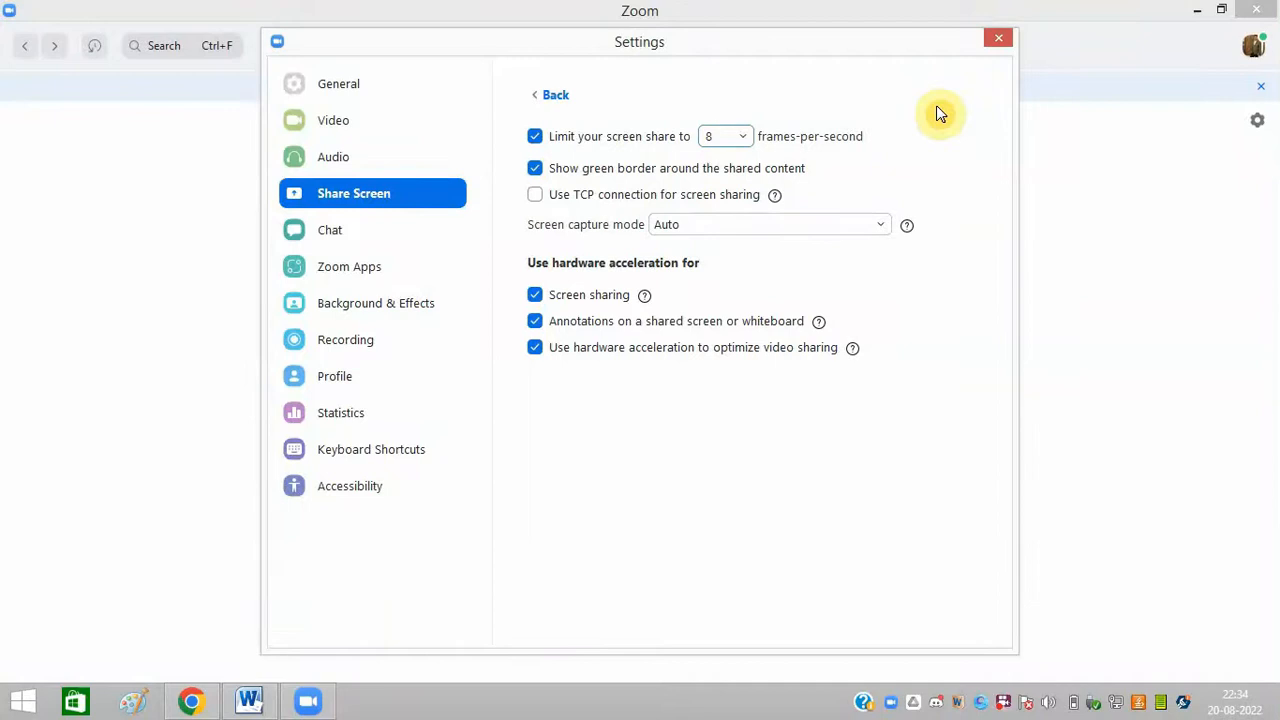
left_click(998, 38)
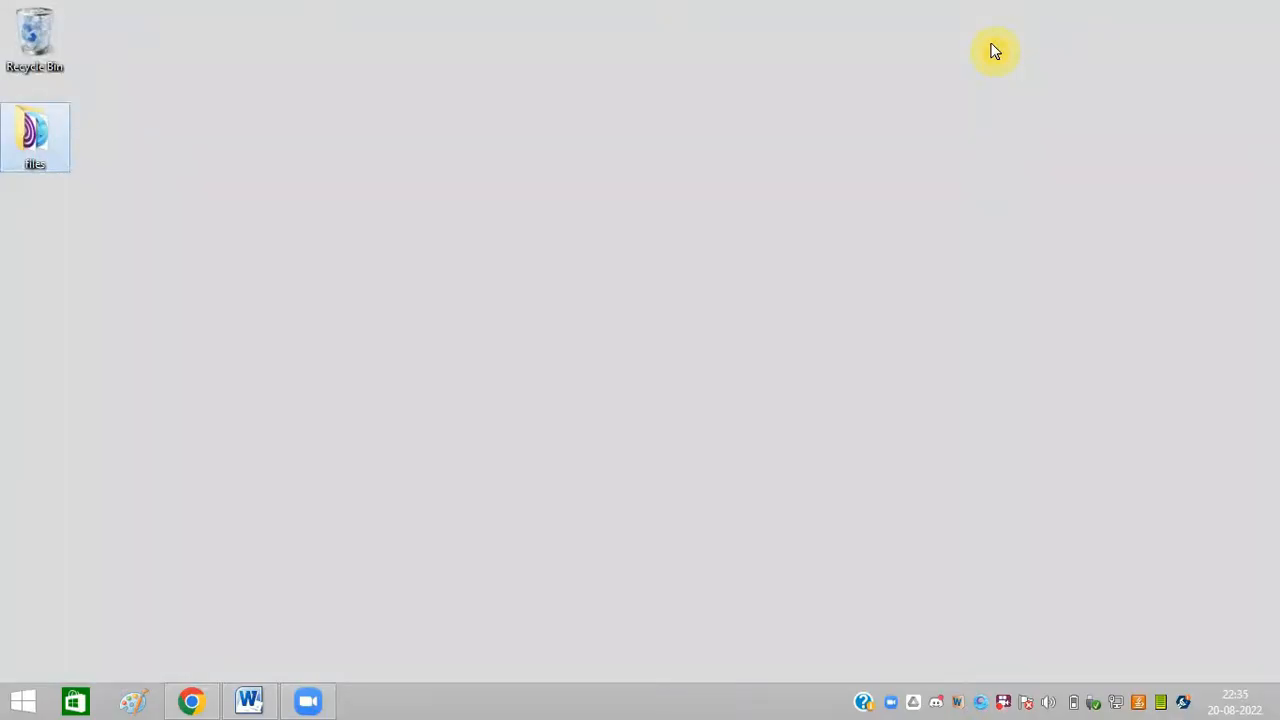
left_click(22, 700)
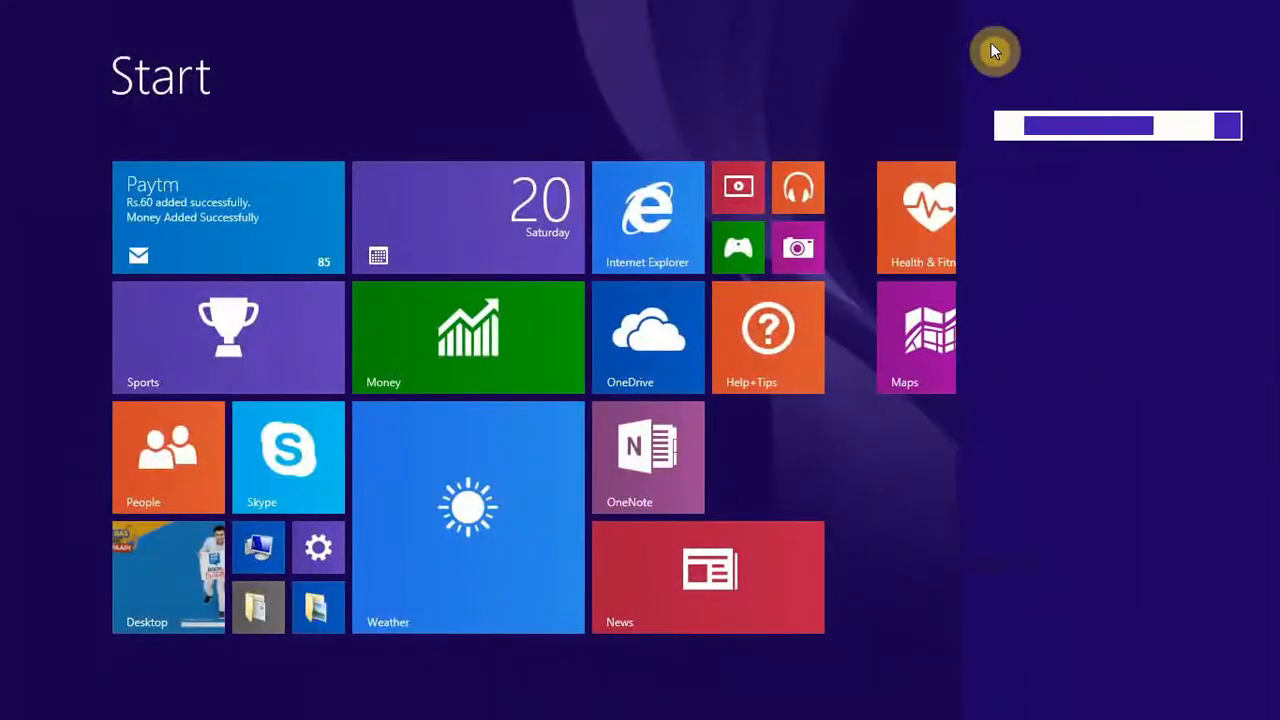
type("settings")
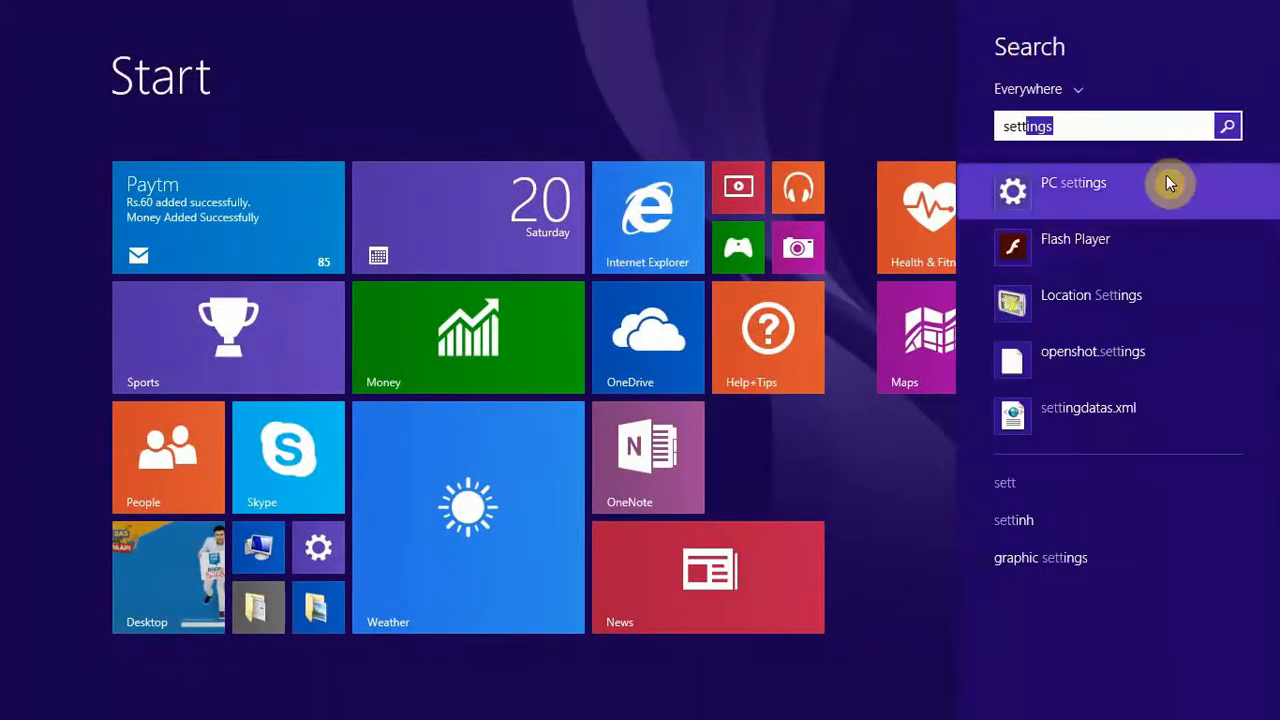
left_click(1072, 182)
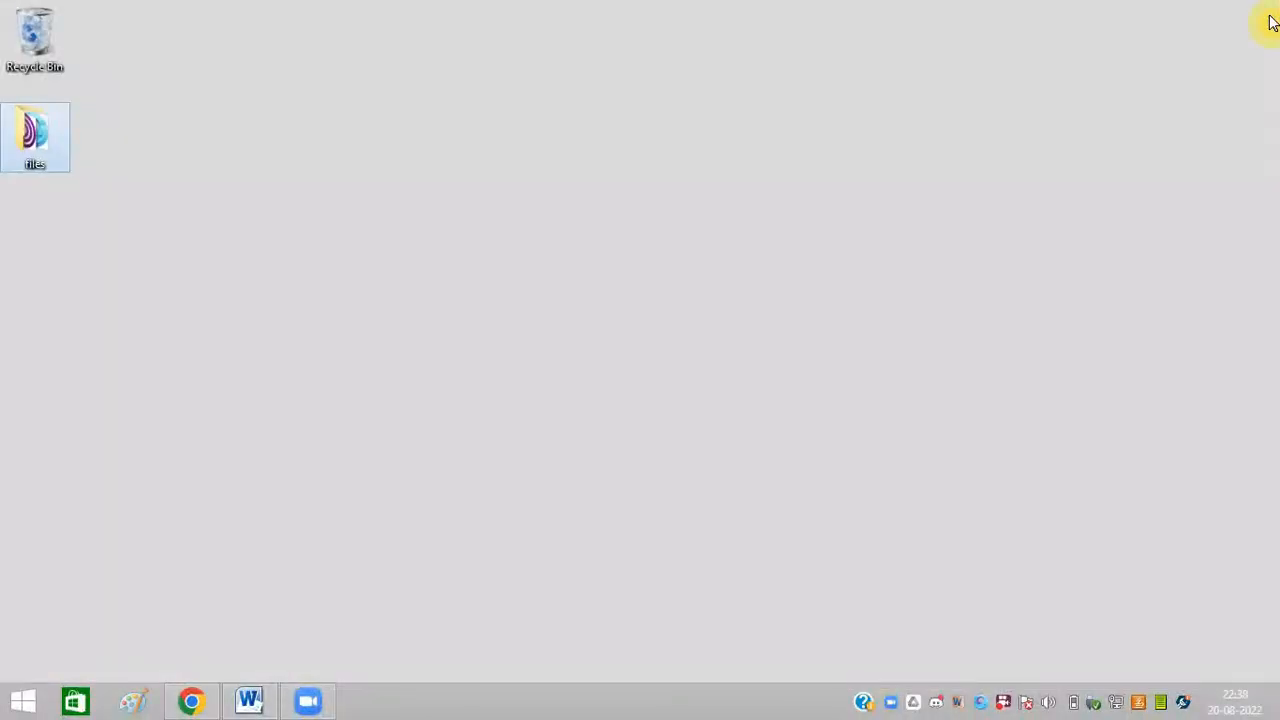
mouse_move(1104, 276)
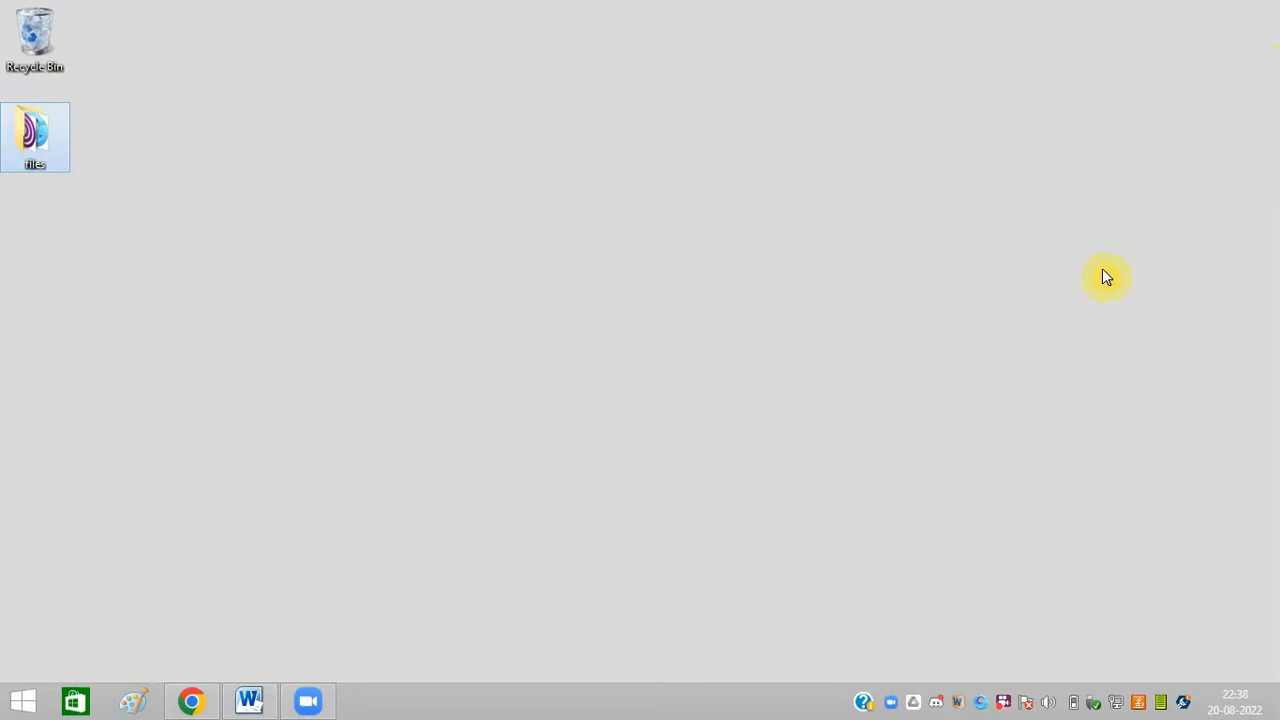
Enable 'Use TCP connection for screen sharing' in the advanced Share Screen settings, then close Settings.
left_click(308, 700)
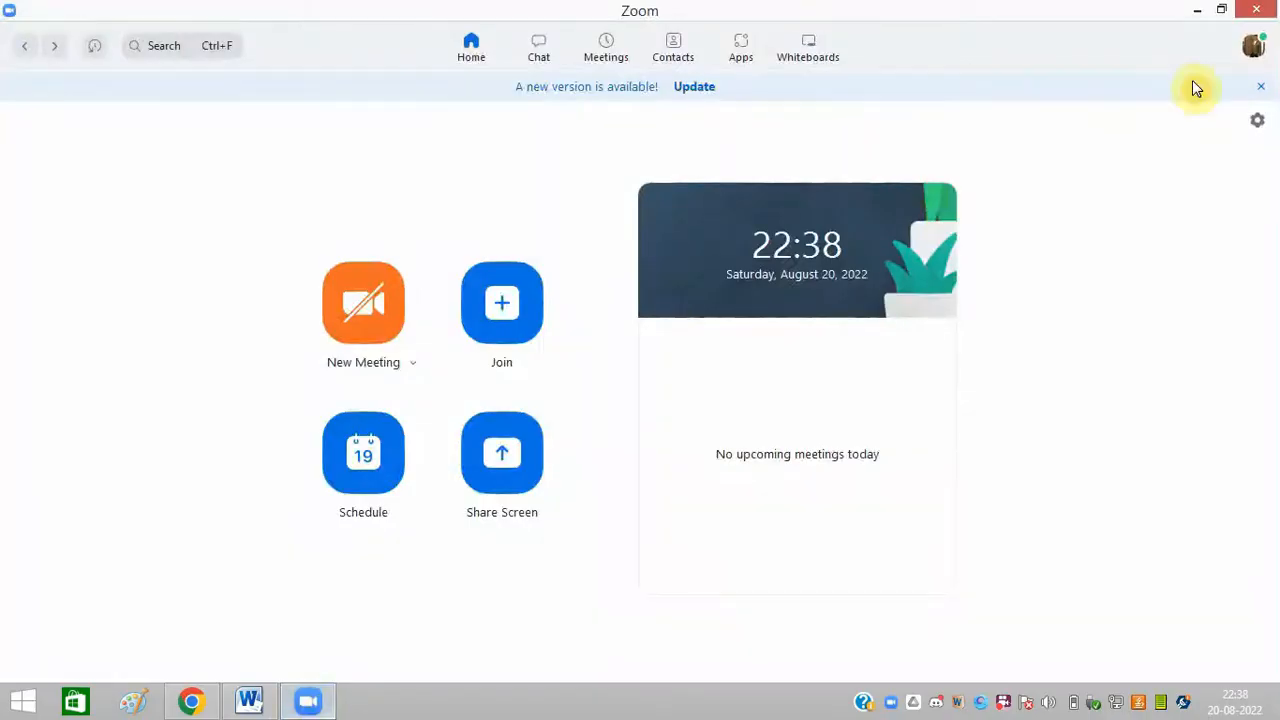
left_click(1252, 44)
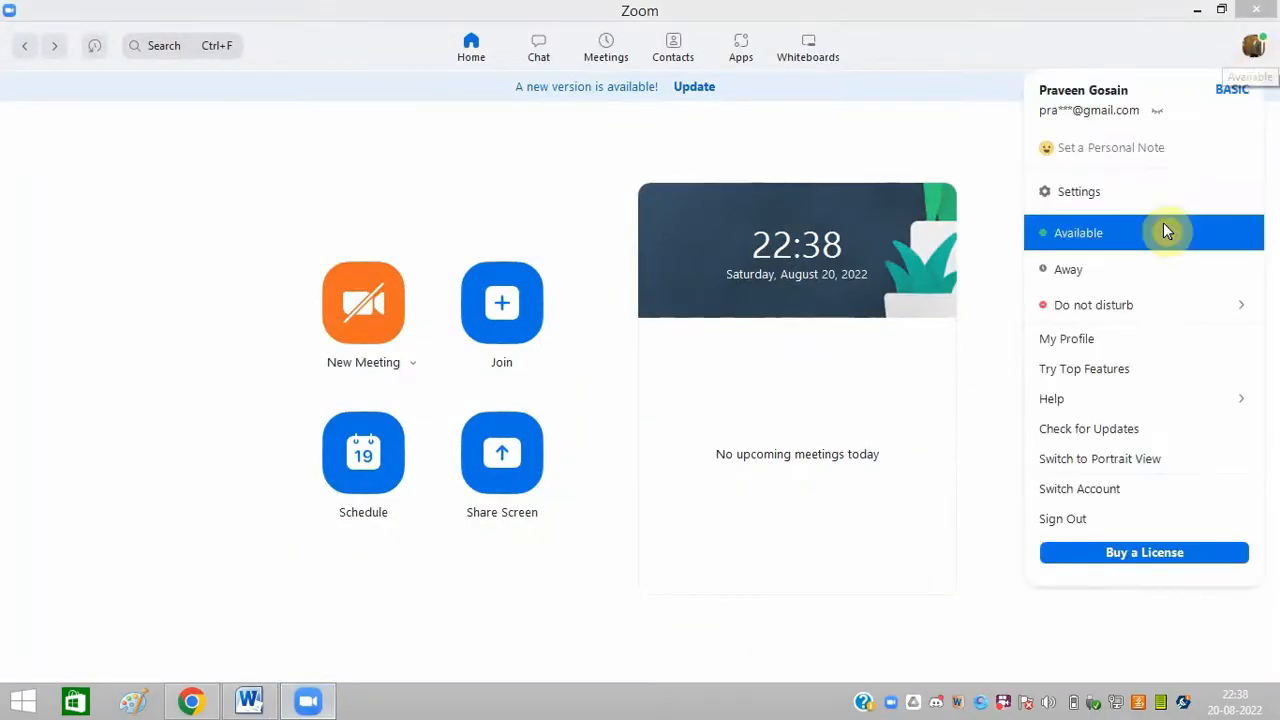
left_click(1078, 192)
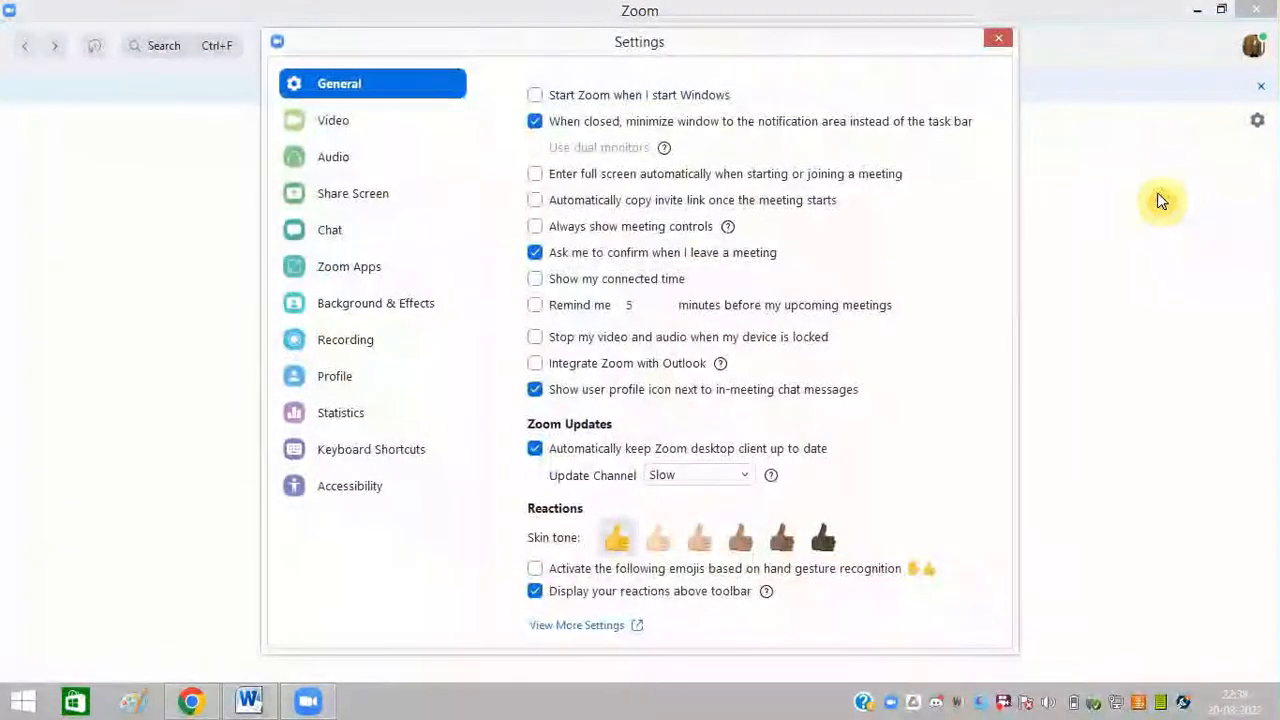
left_click(352, 192)
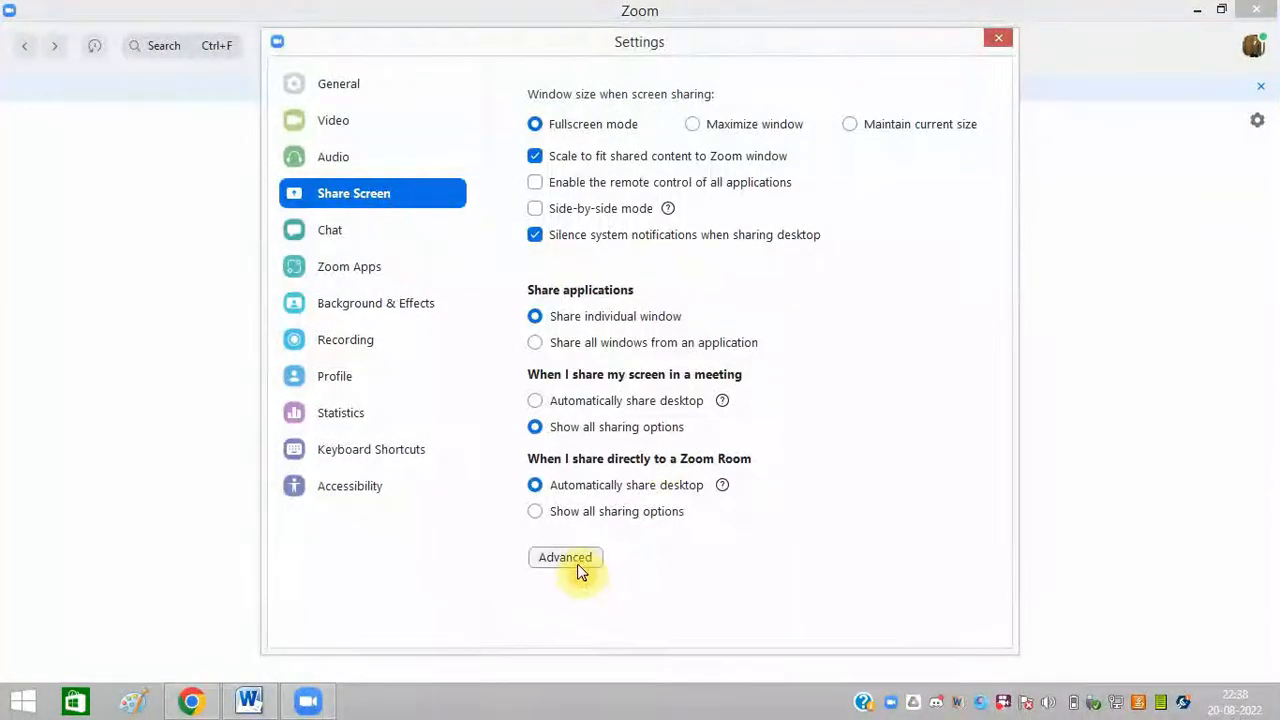
left_click(564, 556)
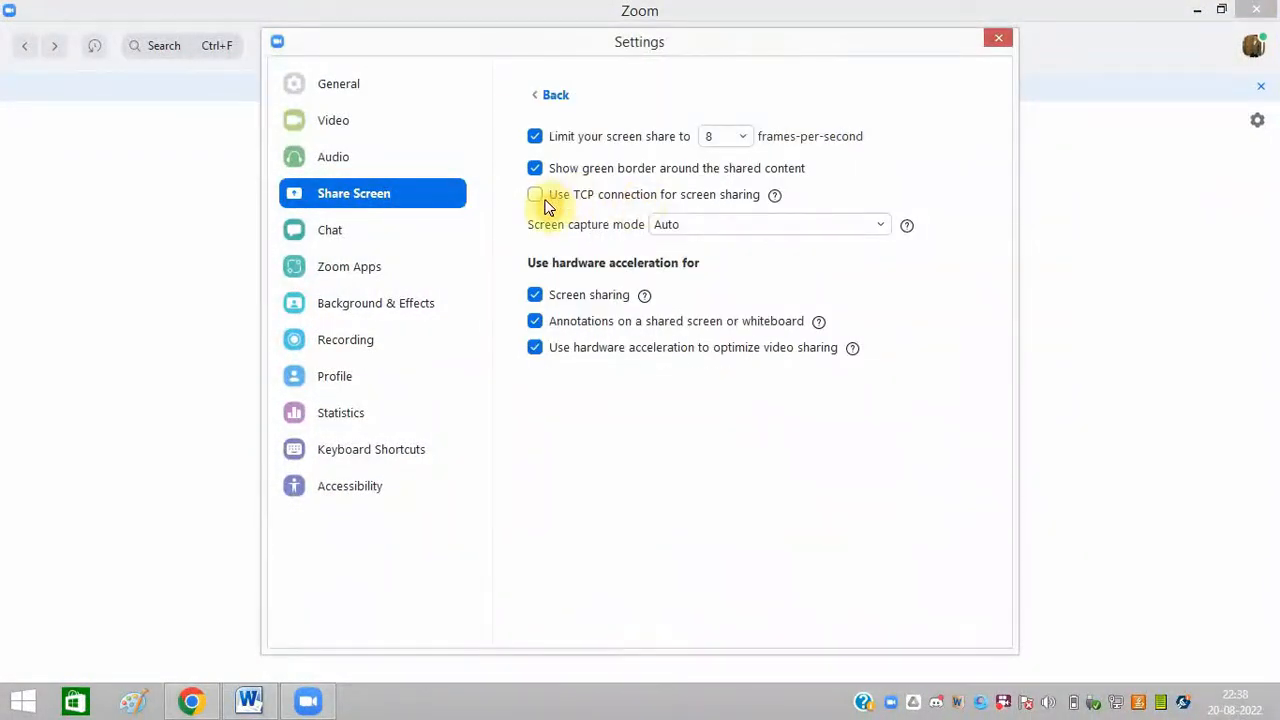
mouse_move(640, 204)
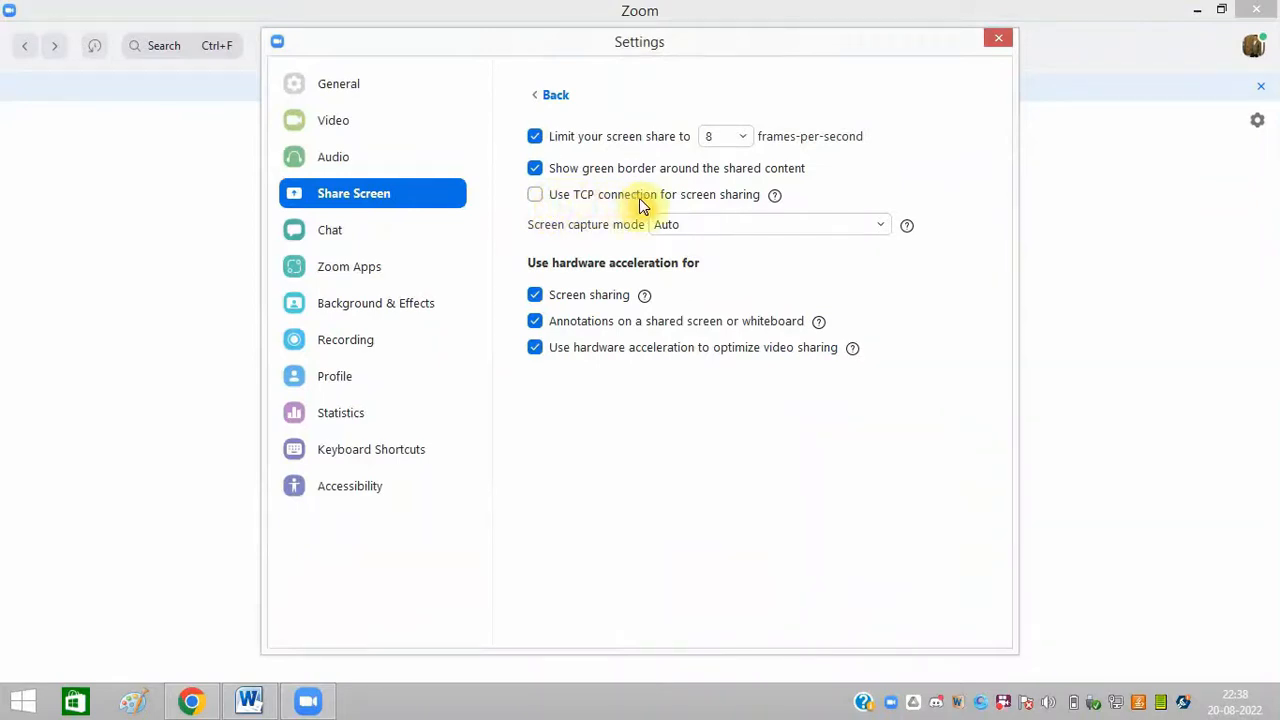
left_click(536, 194)
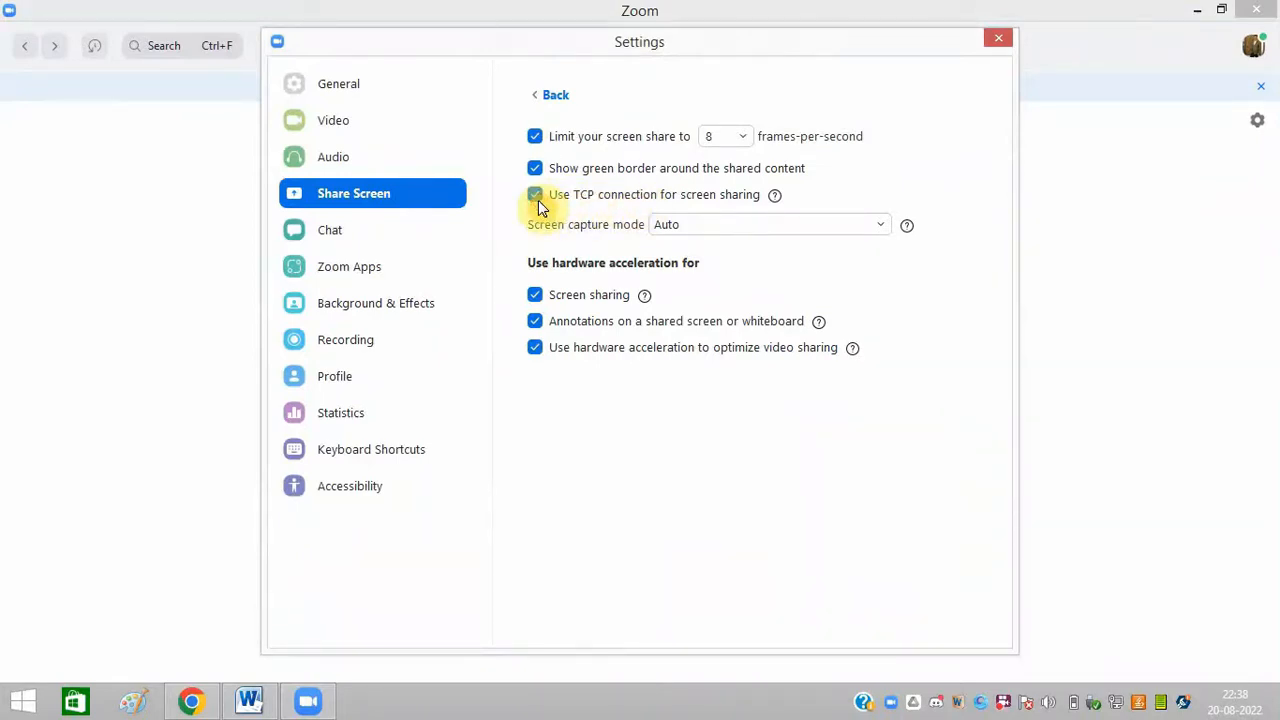
left_click(996, 38)
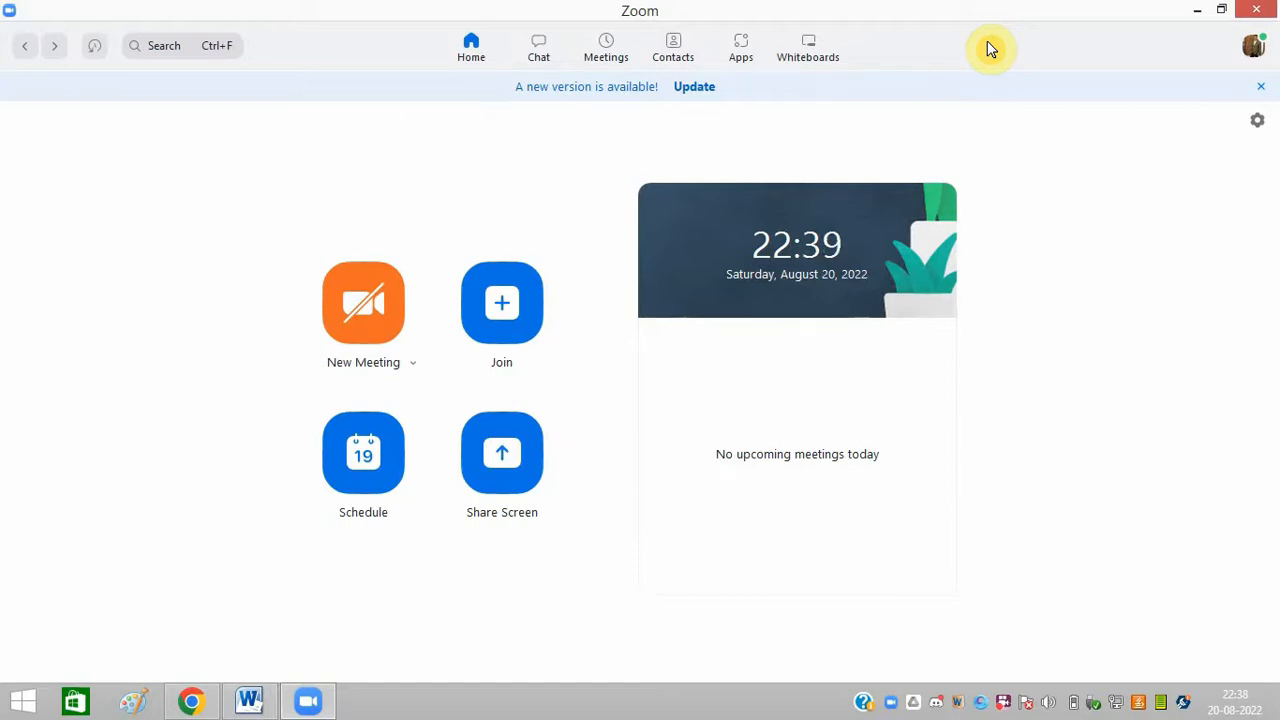
Uncheck 'Use hardware acceleration to optimize video sharing' in advanced Share Screen settings, then close Settings.
left_click(1252, 46)
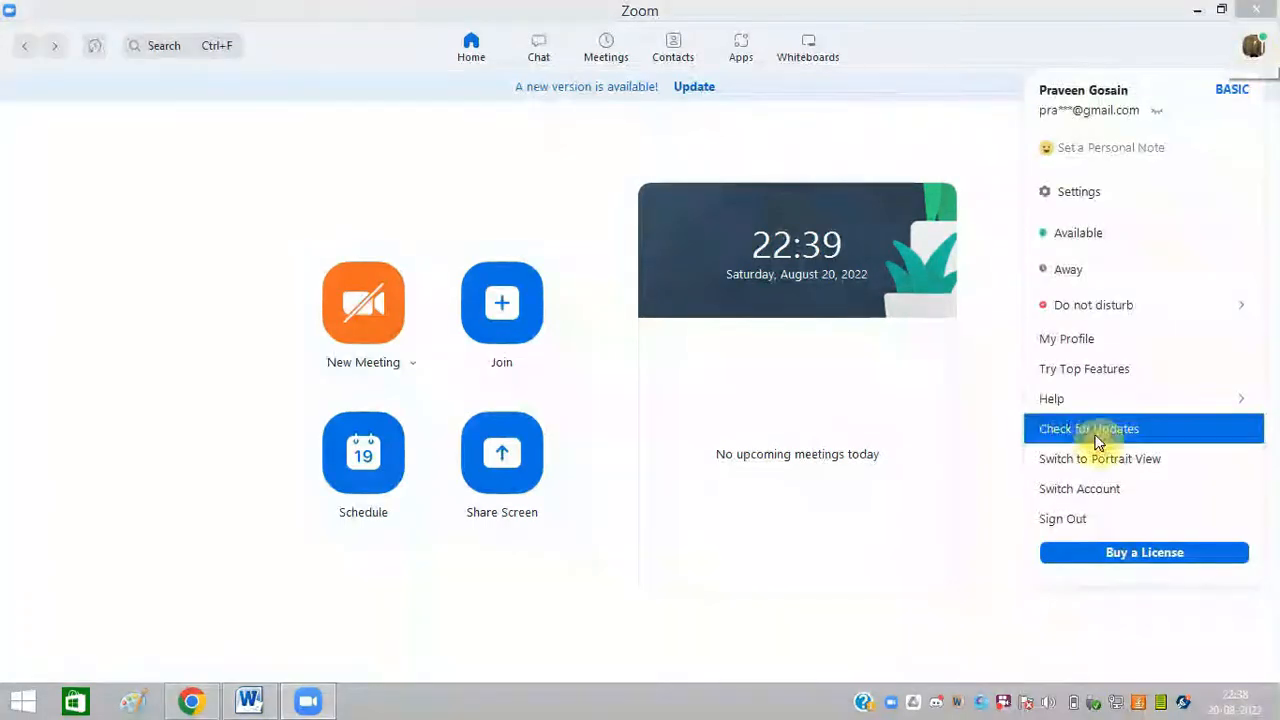
left_click(1078, 192)
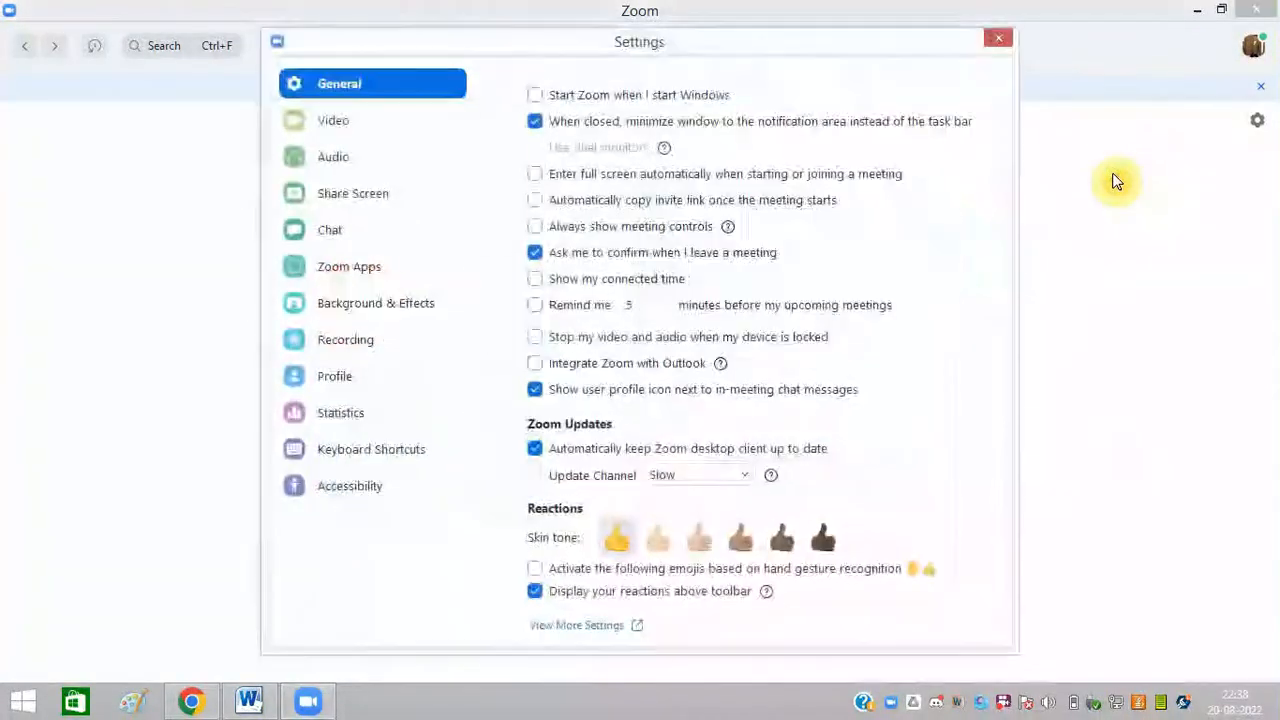
left_click(352, 192)
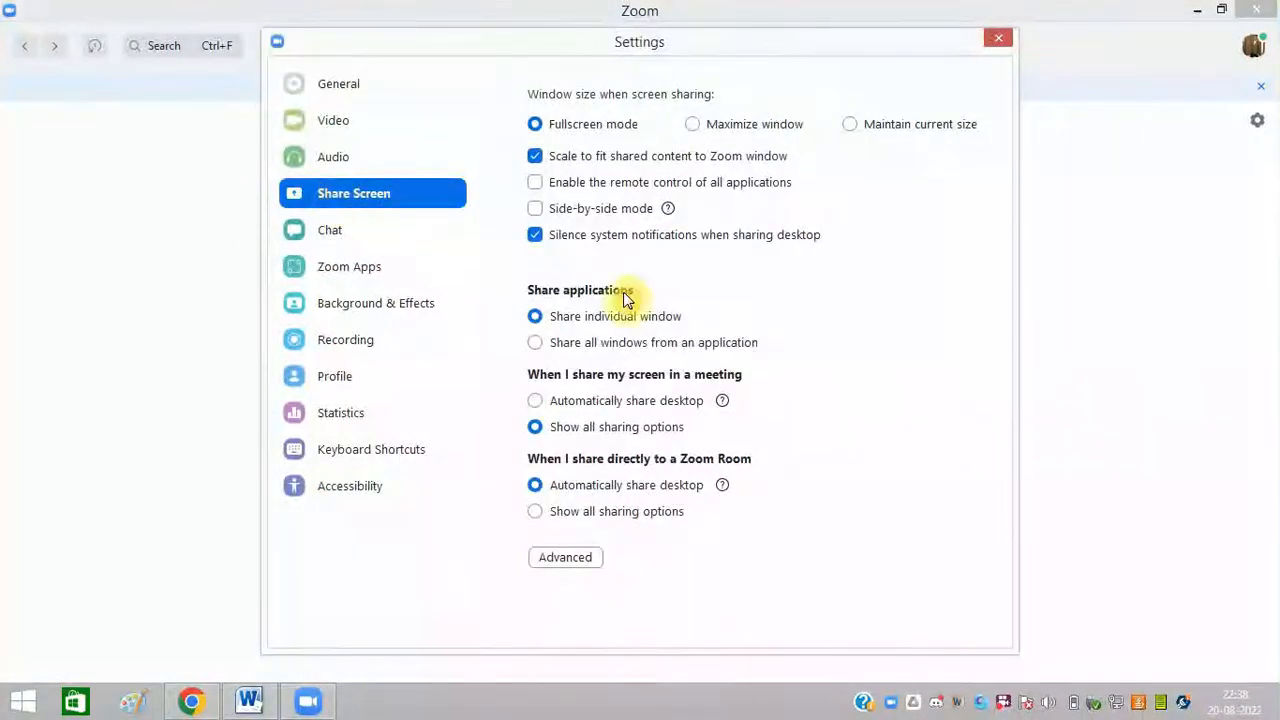
left_click(564, 556)
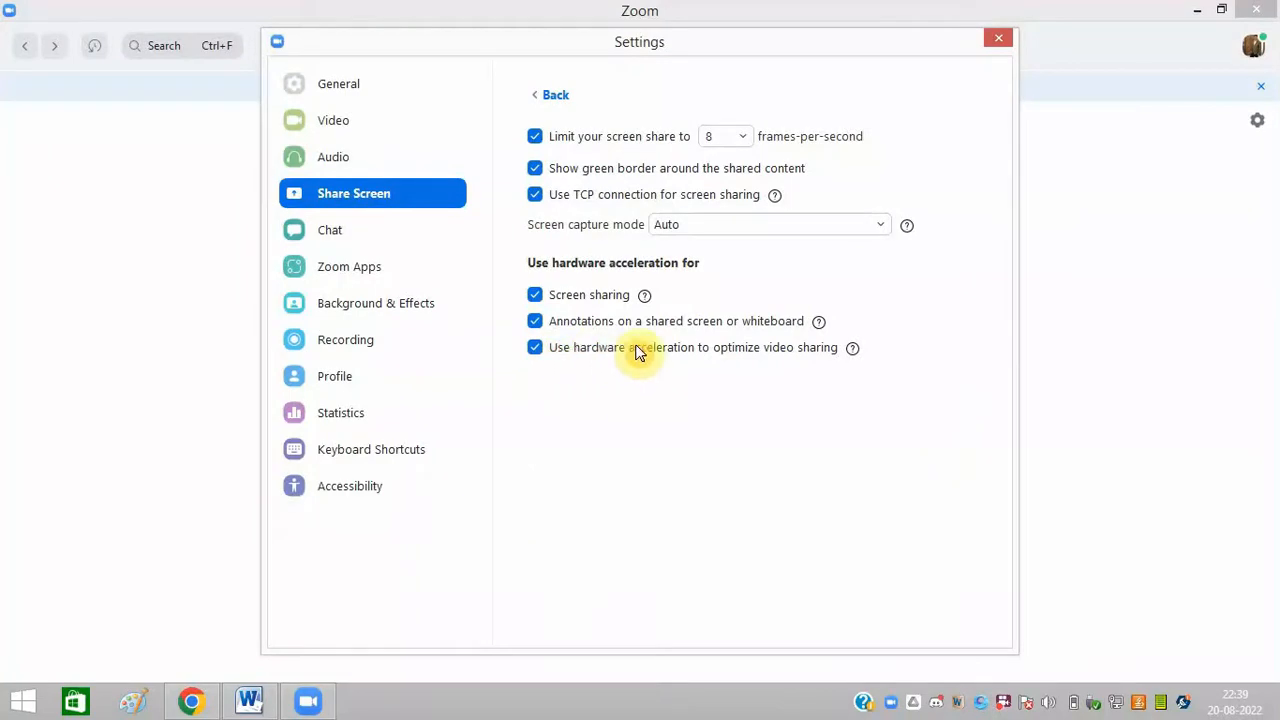
left_click(536, 348)
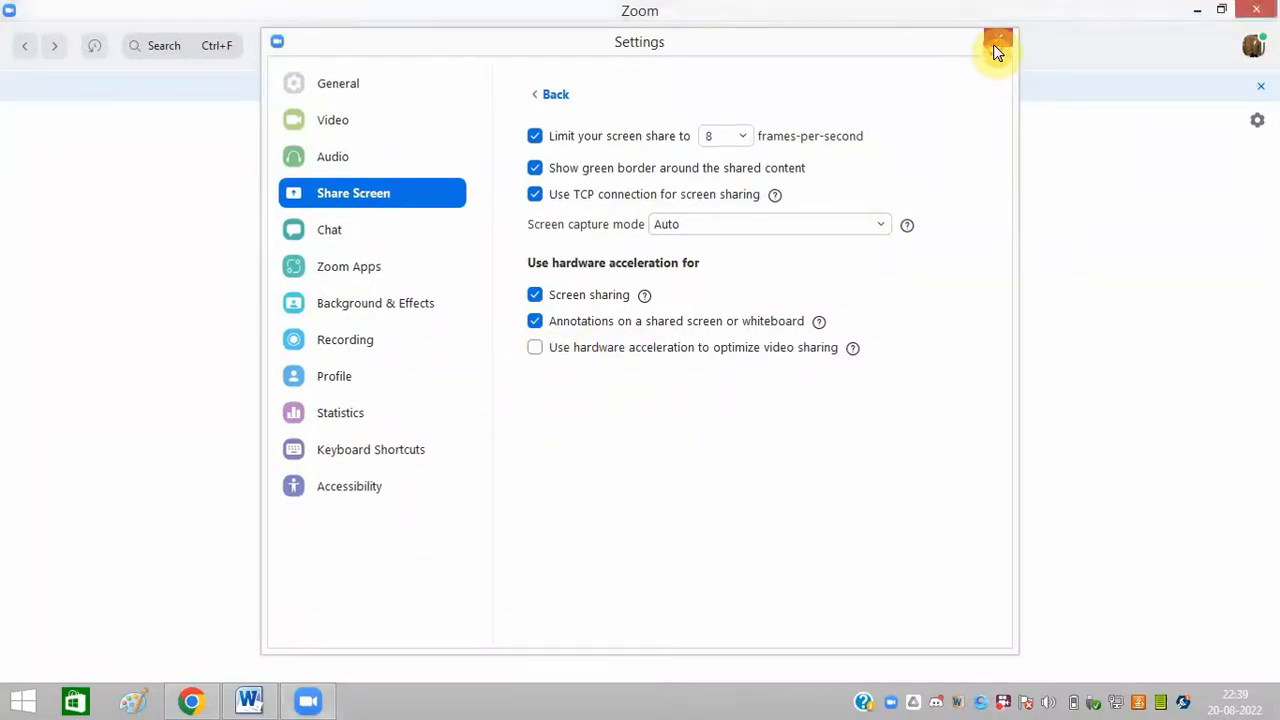
left_click(996, 42)
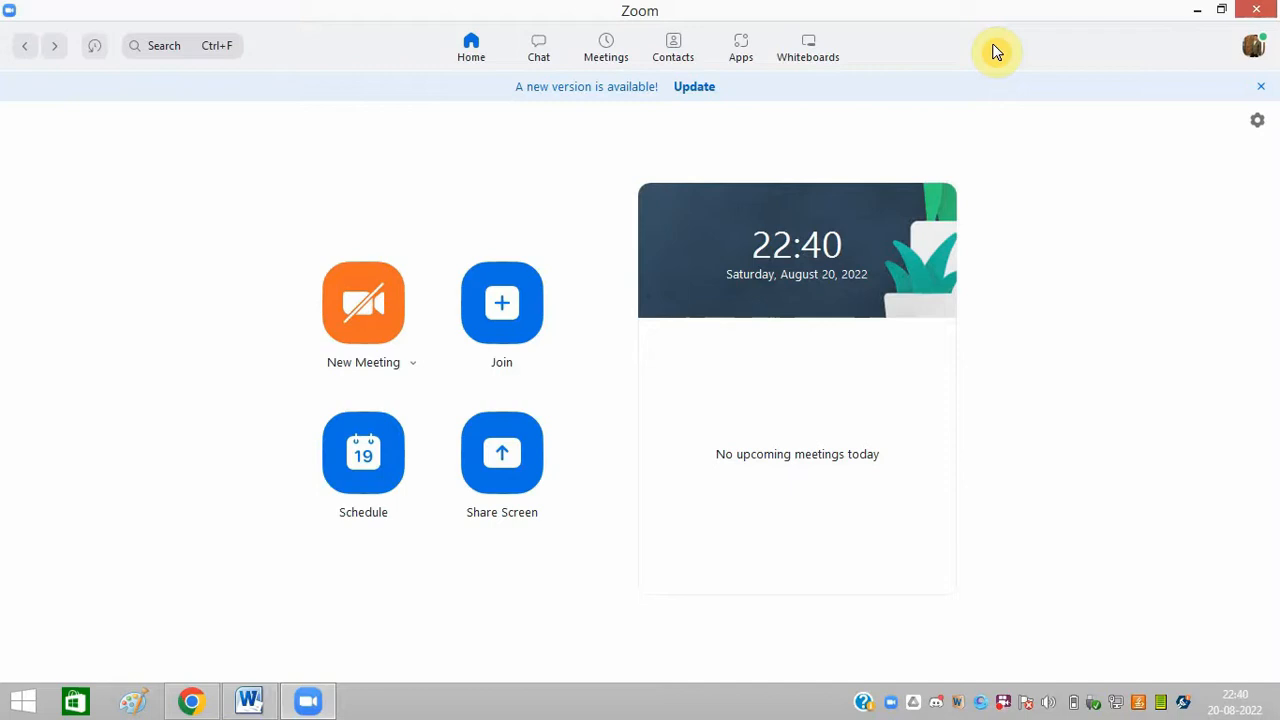
Choose Direct3D11 as the Video Rendering Method in advanced Video settings, then close Settings.
left_click(1252, 44)
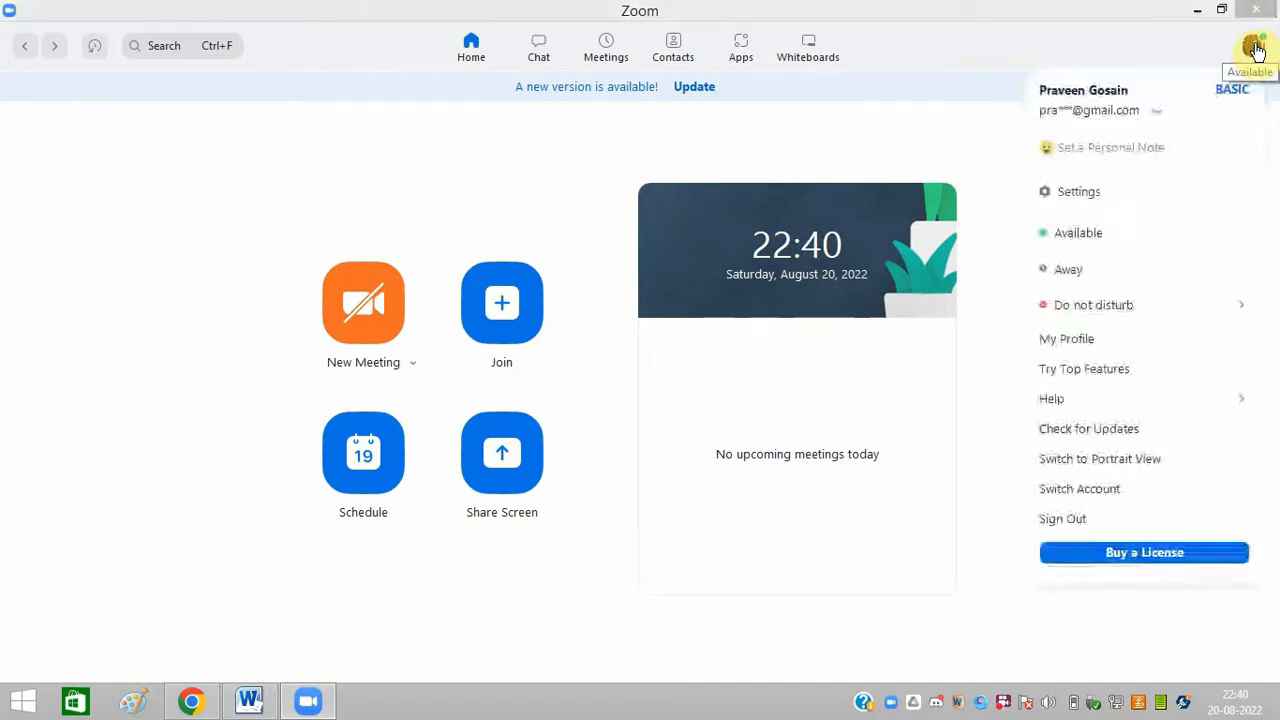
left_click(1078, 192)
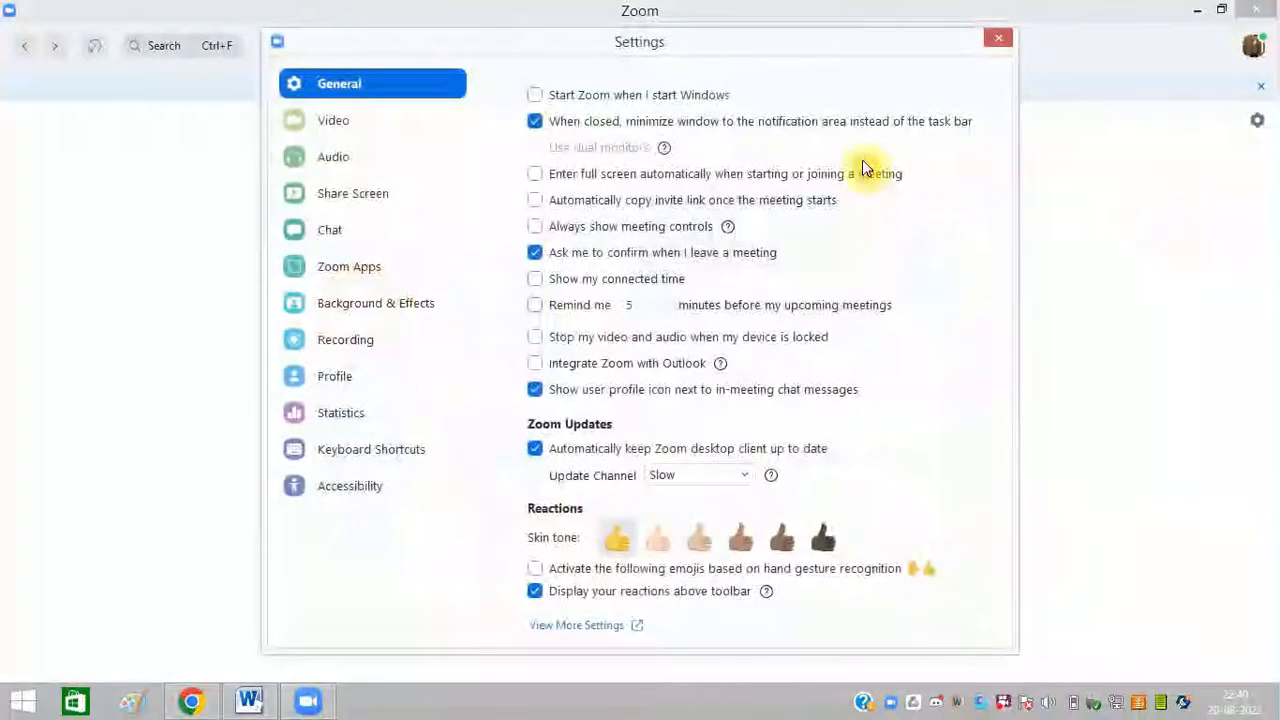
left_click(336, 120)
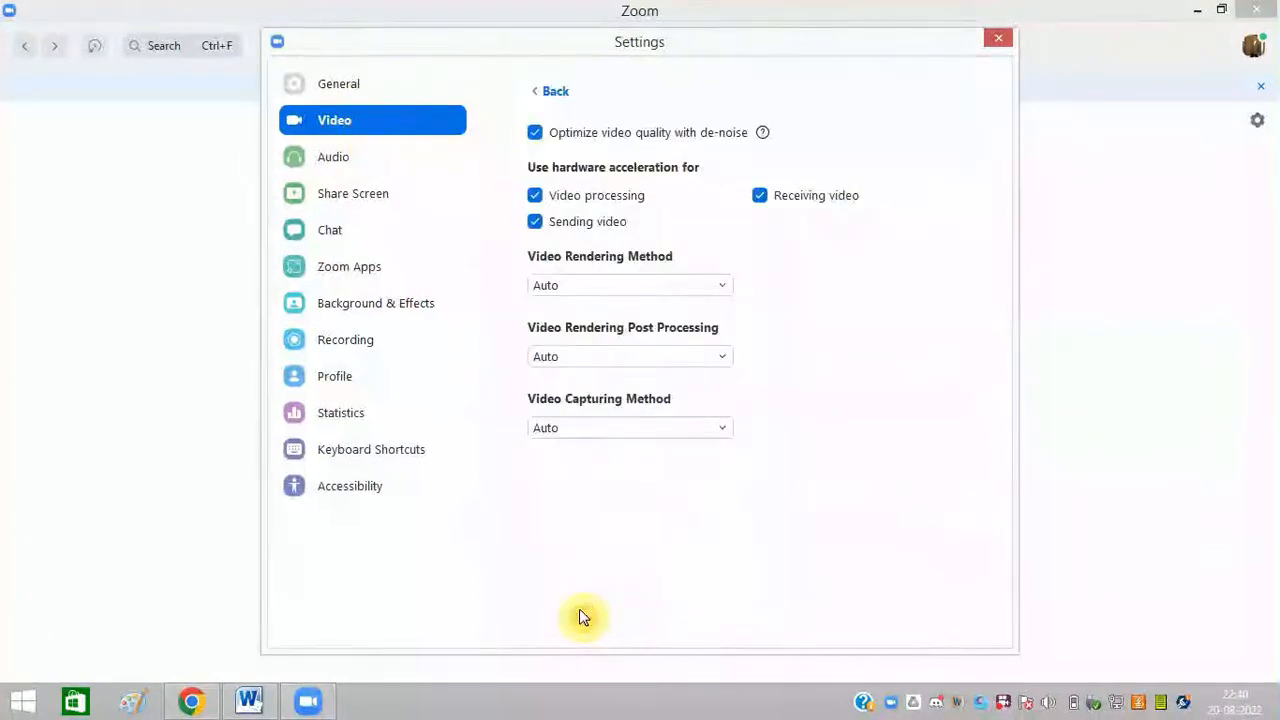
mouse_move(658, 318)
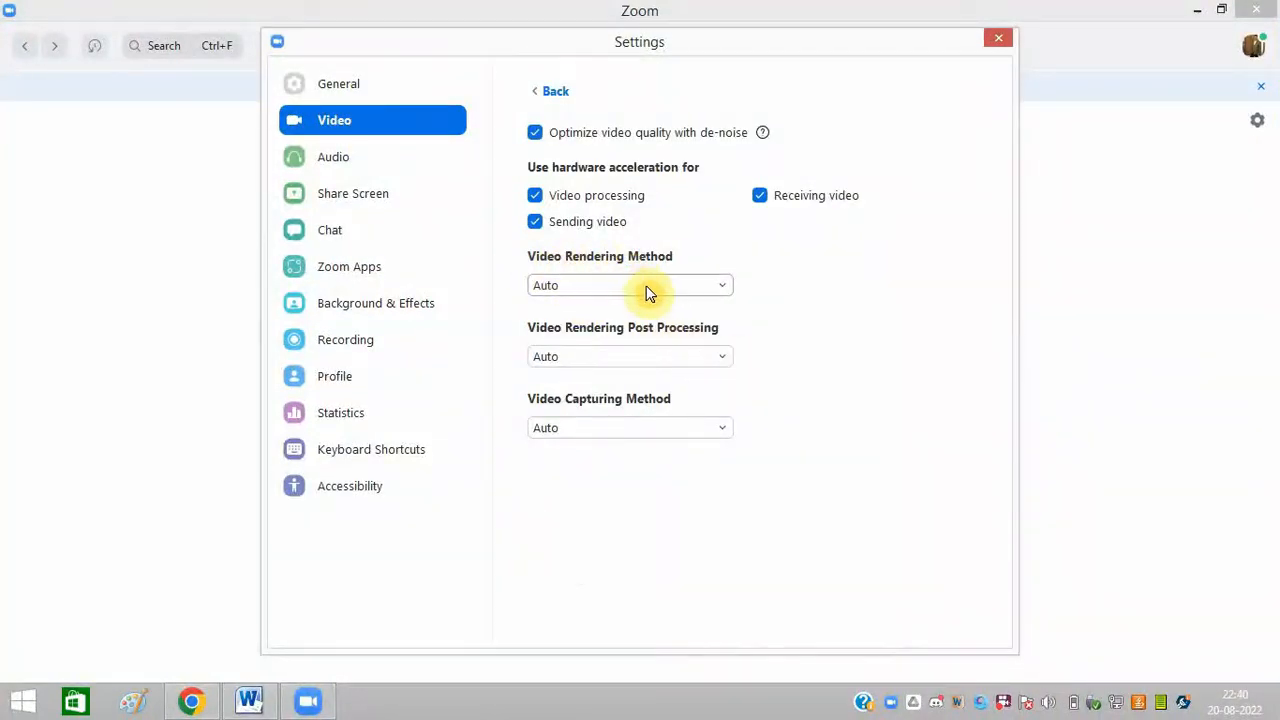
left_click(630, 284)
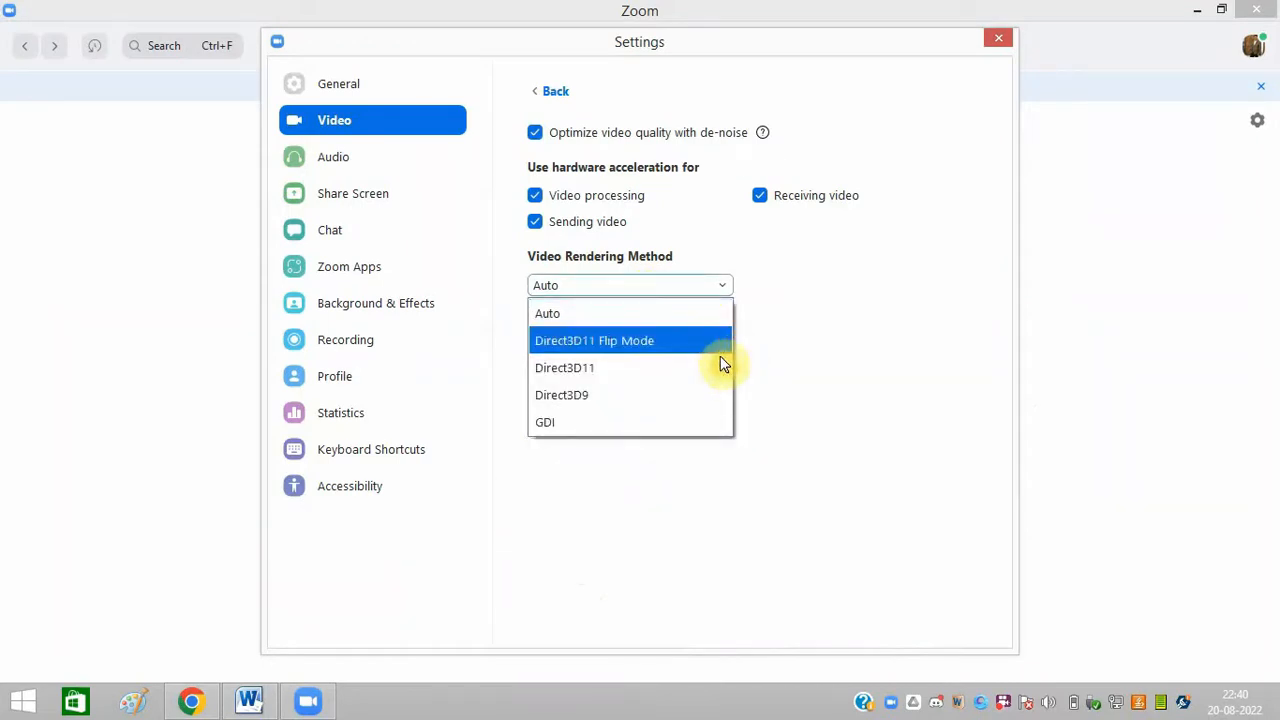
mouse_move(594, 368)
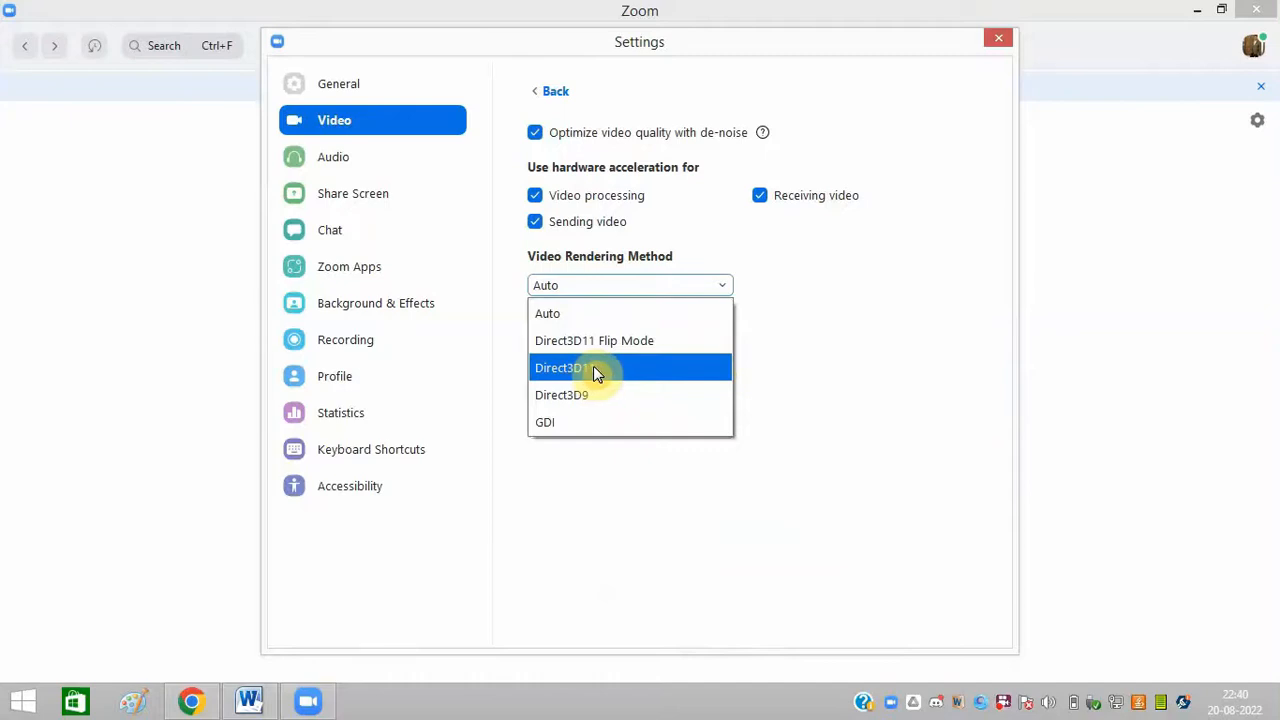
left_click(562, 368)
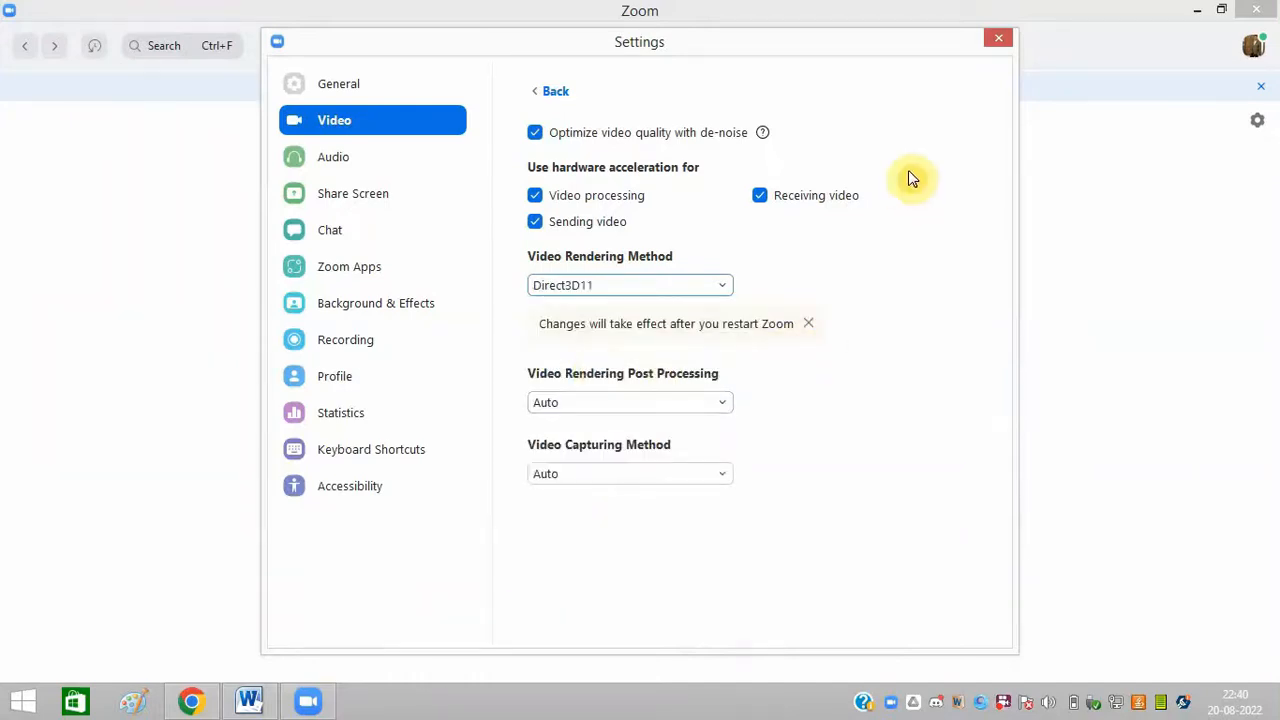
left_click(996, 38)
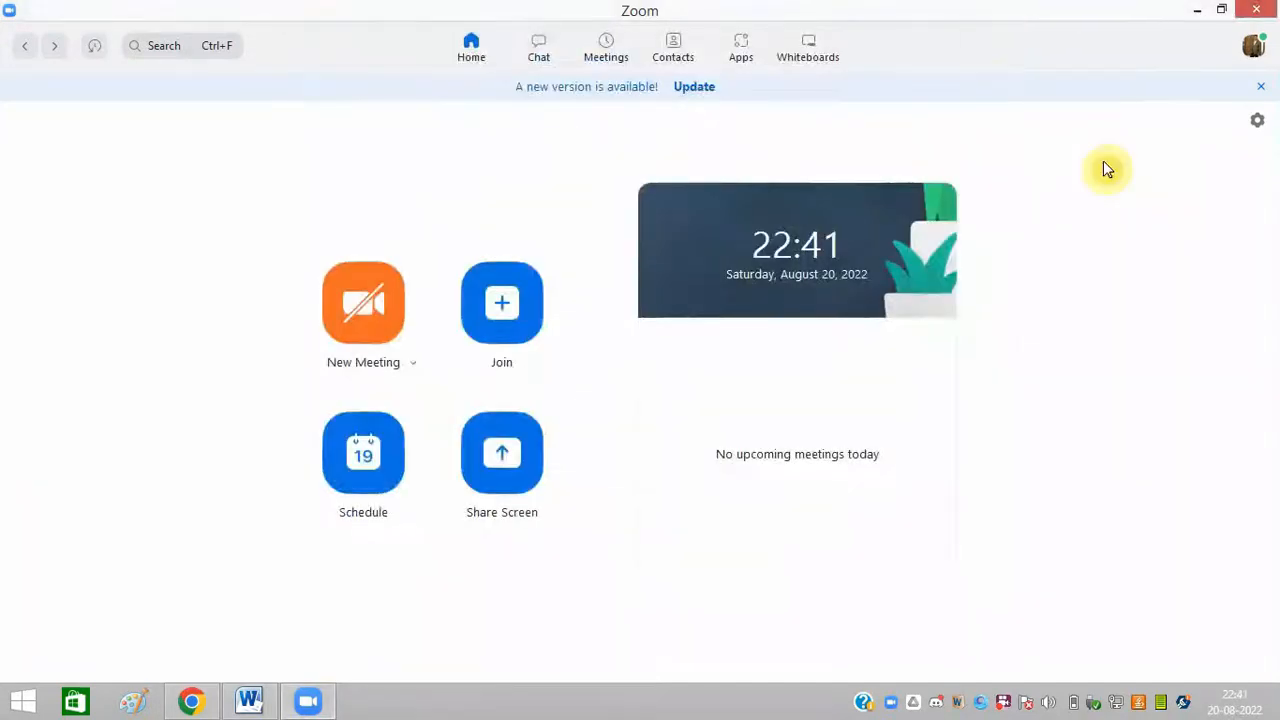